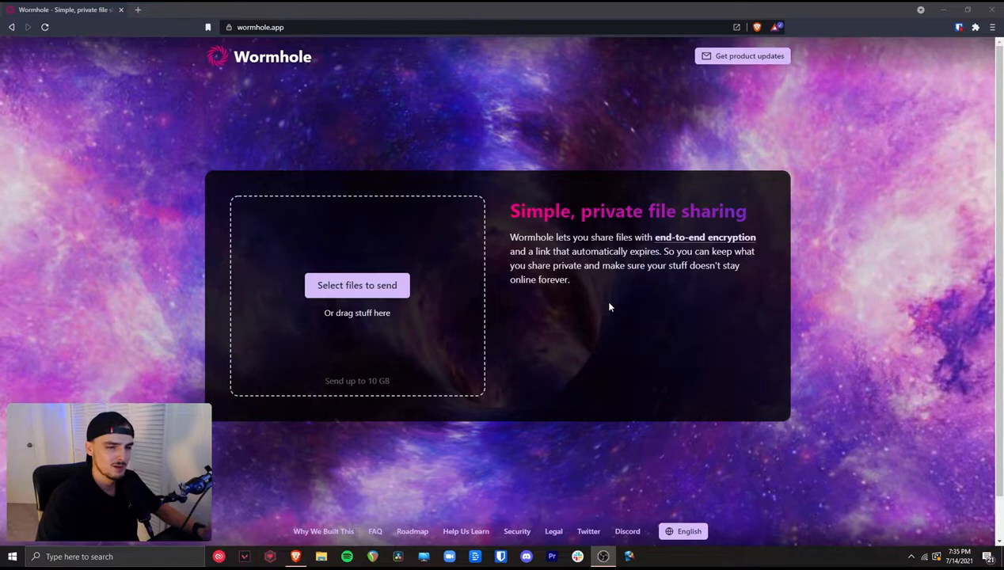
Choose the unbroken-final video as the file to send, generating a share link.
left_click(356, 285)
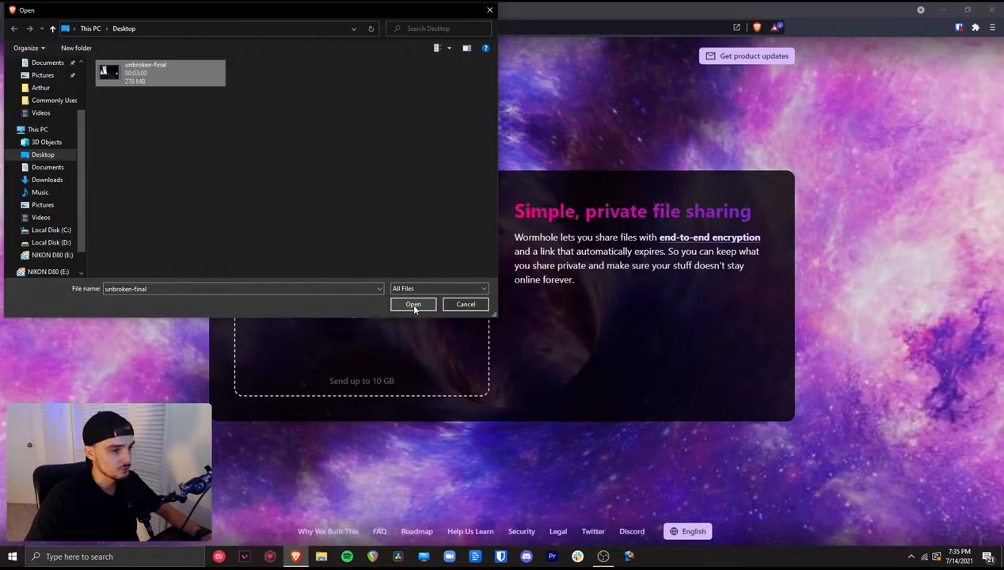
left_click(412, 304)
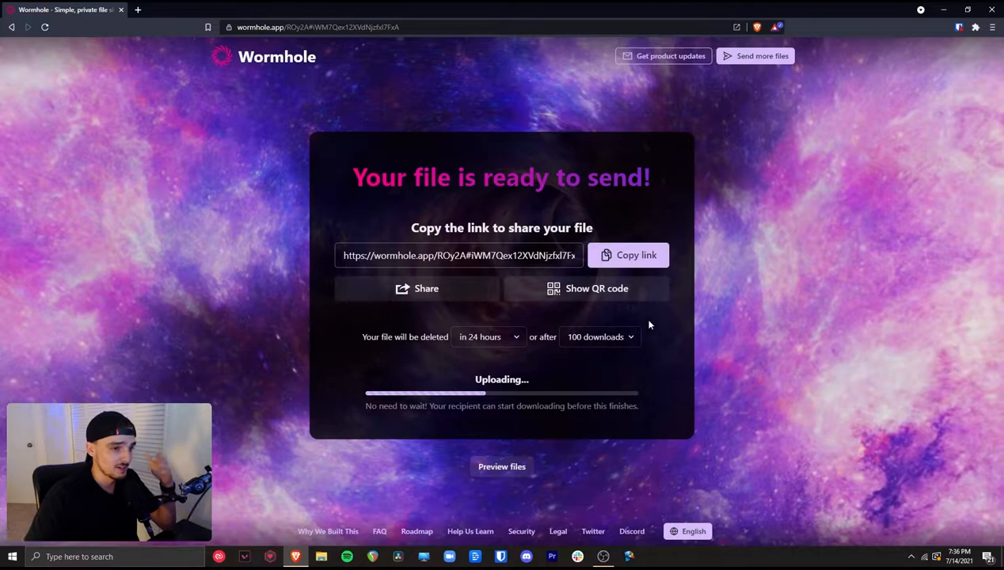
View the receiver page and preview unbroken-final.mp4 inline, then close the preview.
left_click(627, 253)
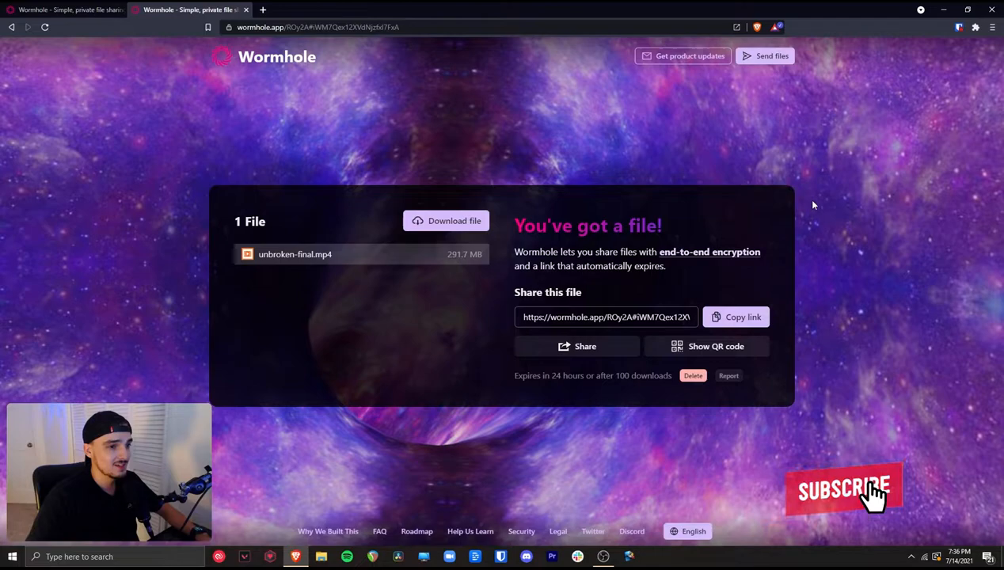
left_click(294, 254)
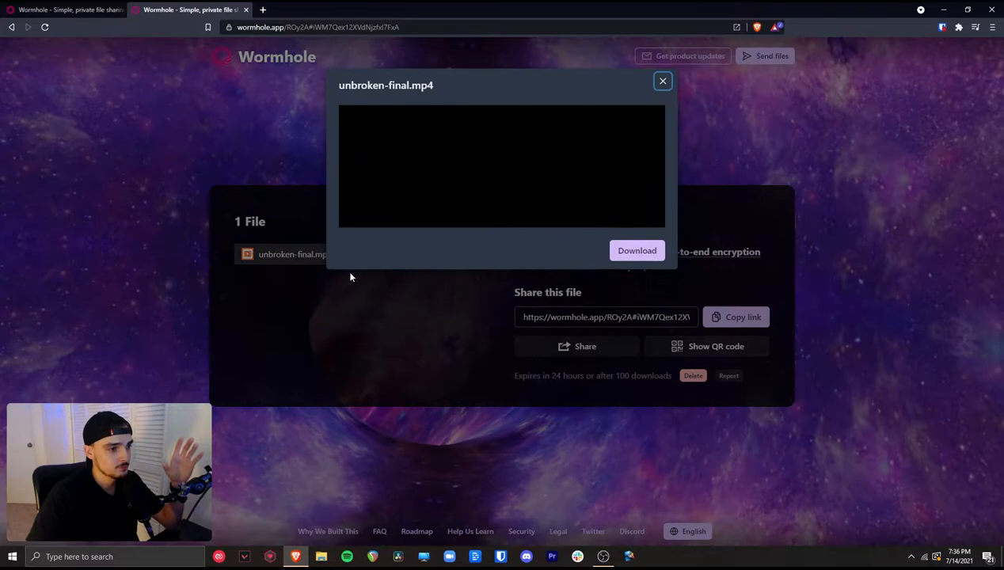
left_click(662, 80)
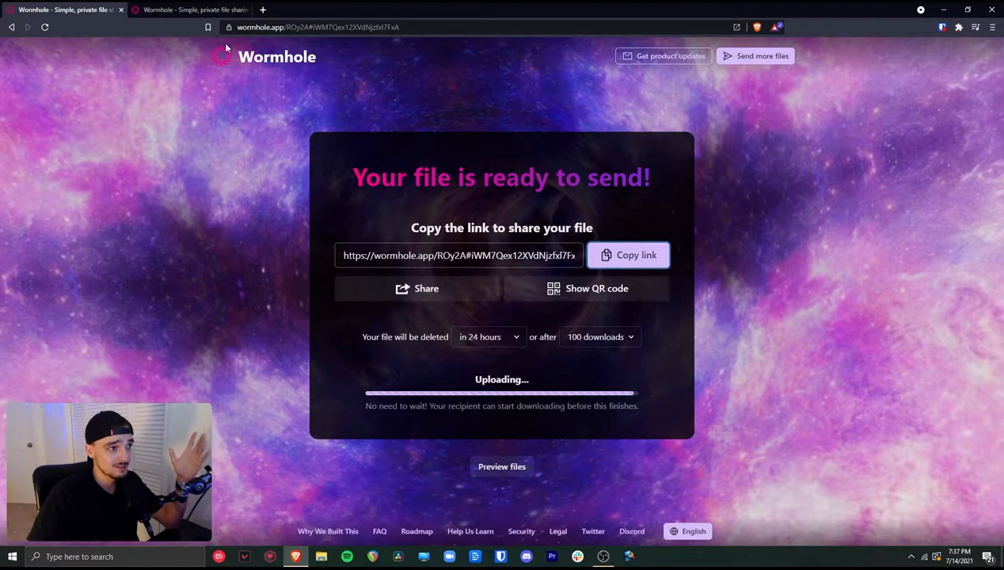
Check the receiver page's Expires line and Delete/Report options, then return to the sender page.
left_click(189, 9)
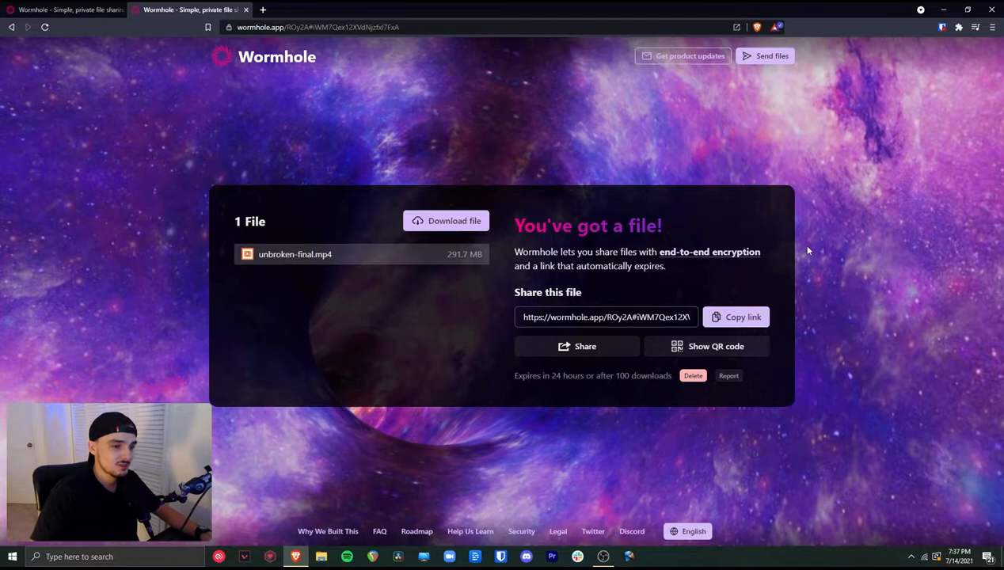
mouse_move(658, 386)
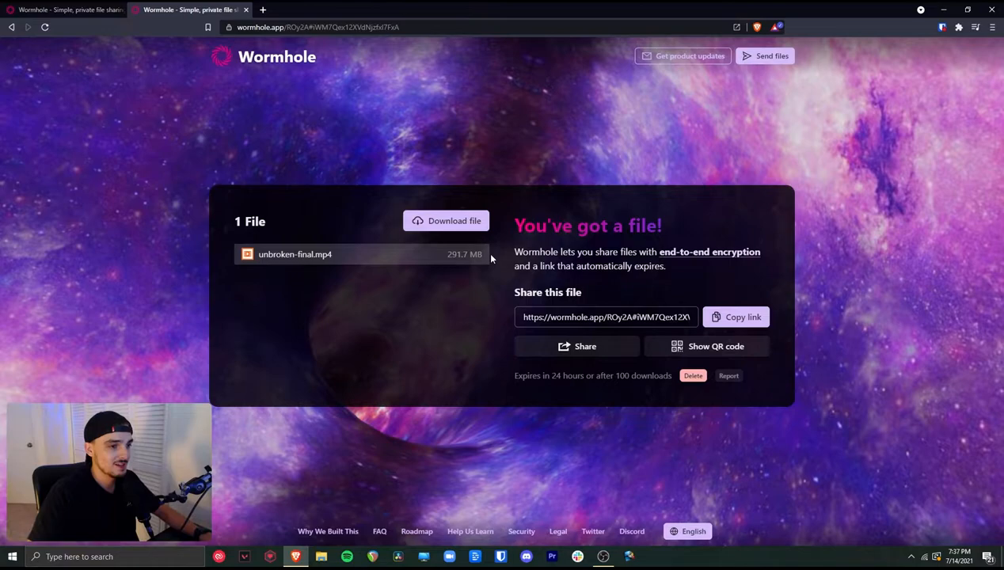
mouse_move(698, 402)
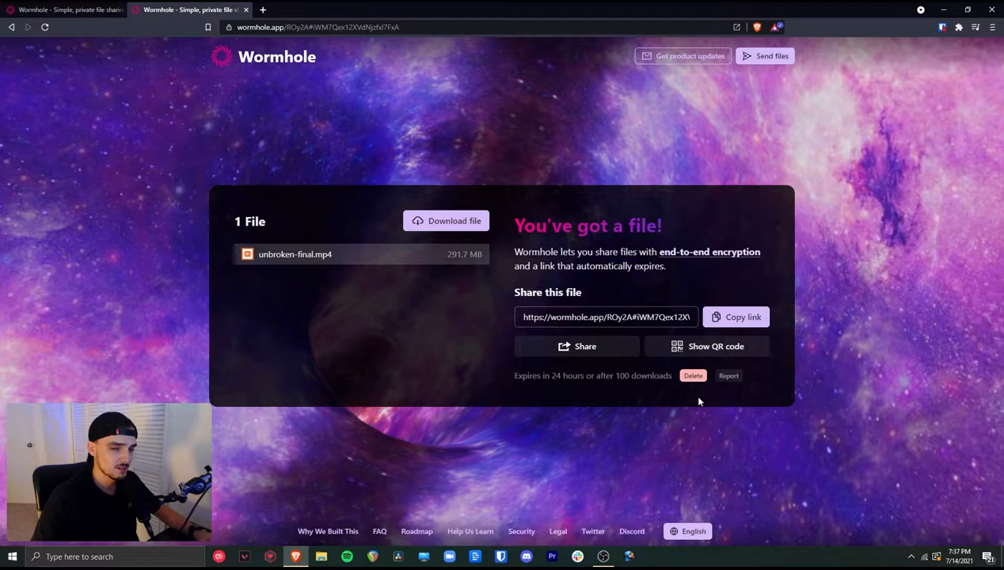
left_click(691, 375)
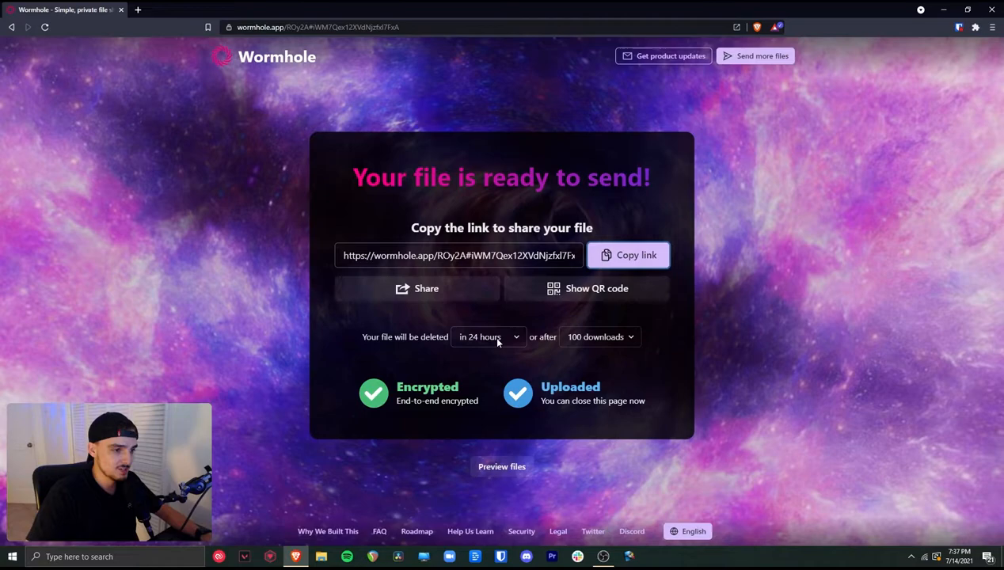
Review deletion times from 60 minutes to 24 hours and keep 'in 24 hours'.
left_click(486, 336)
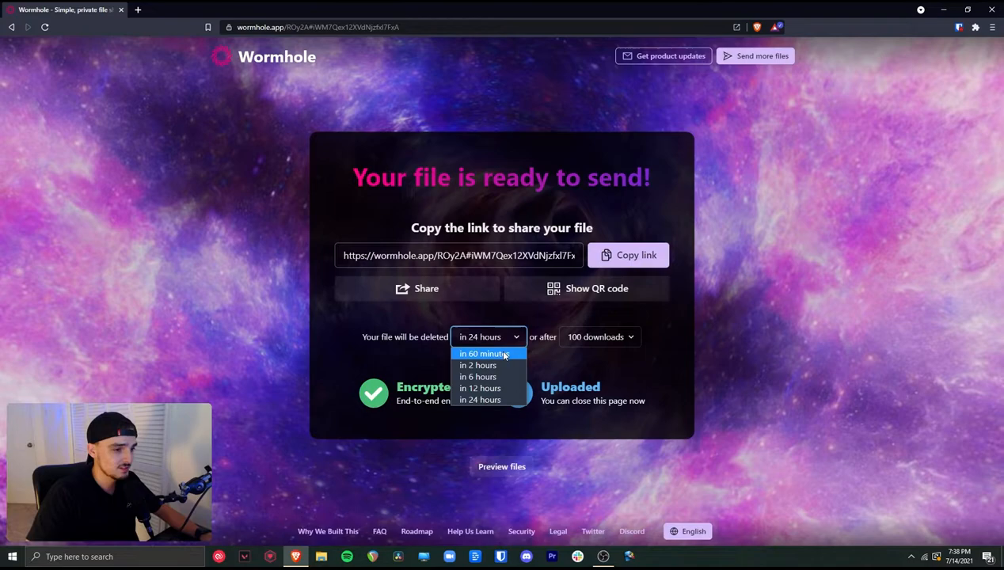
left_click(599, 335)
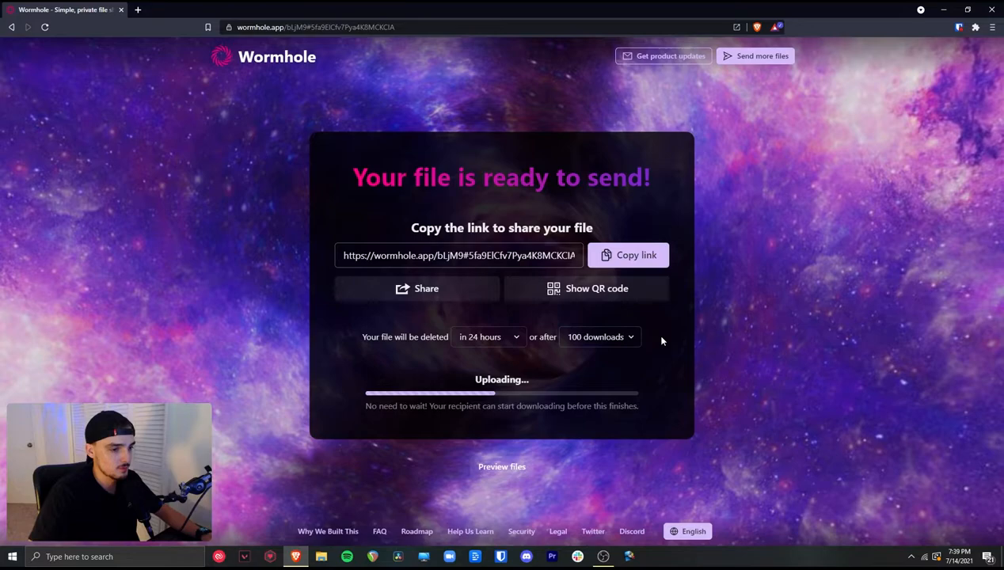
Display the Scan to download QR code for the share link, then dismiss it.
left_click(418, 532)
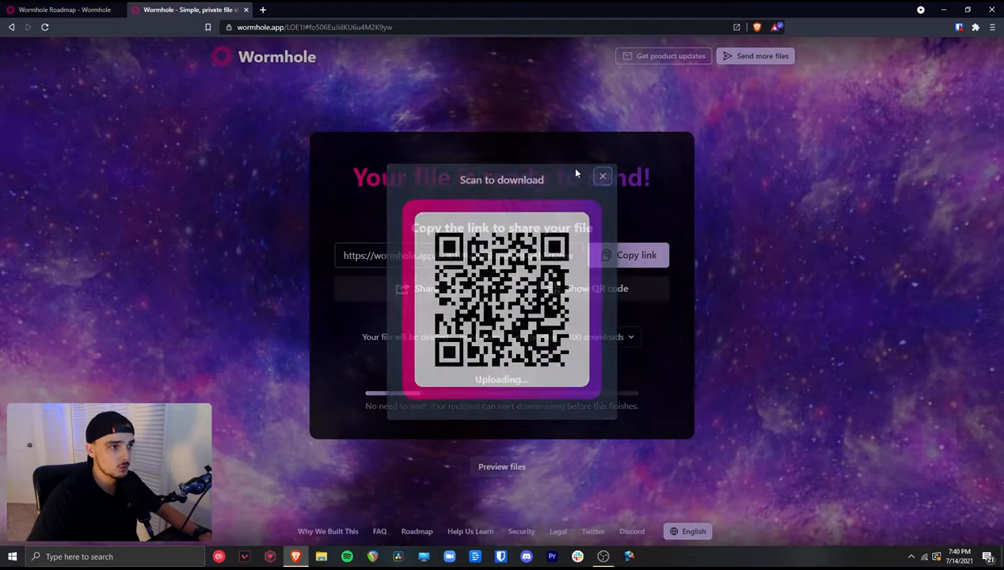
left_click(64, 9)
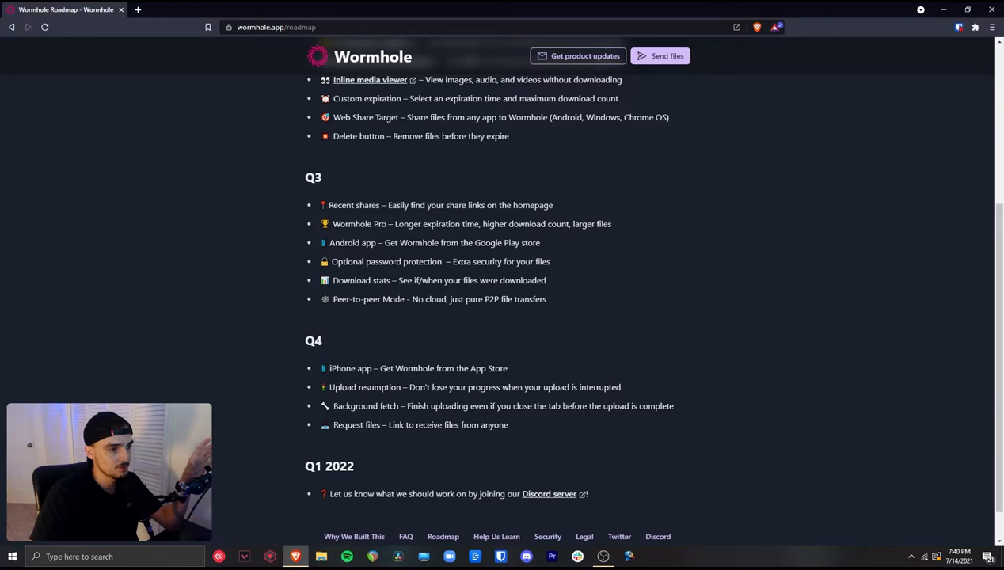
Reach the end of the roadmap and follow the Discord server invite link.
scroll("down", 3)
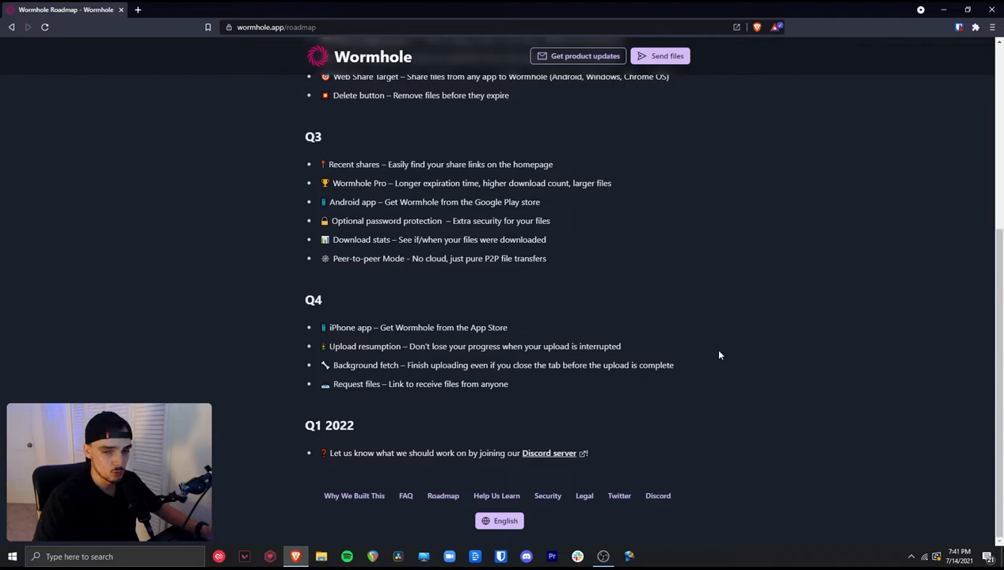
left_click(548, 453)
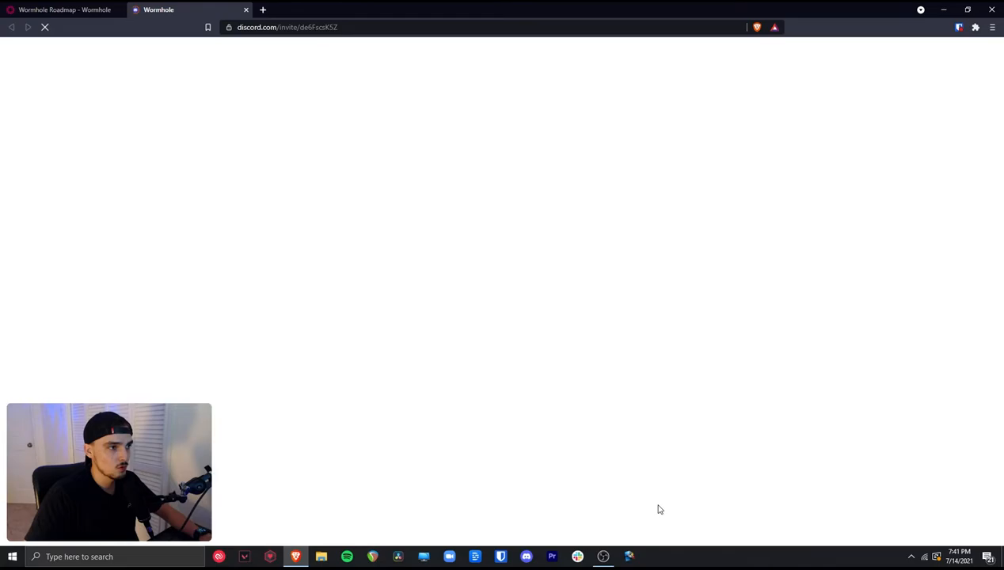